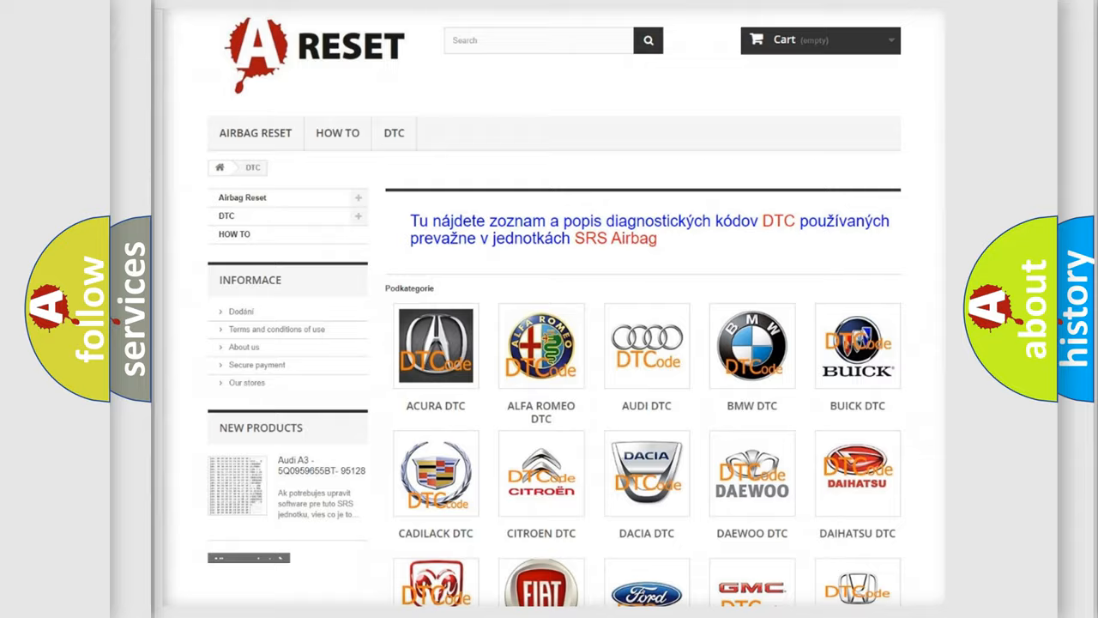
Step: Scroll the DTC brand grid and open the Lincoln diagnostic trouble code list
{"action": "scroll", "scroll_direction": "down", "scroll_amount": 3}
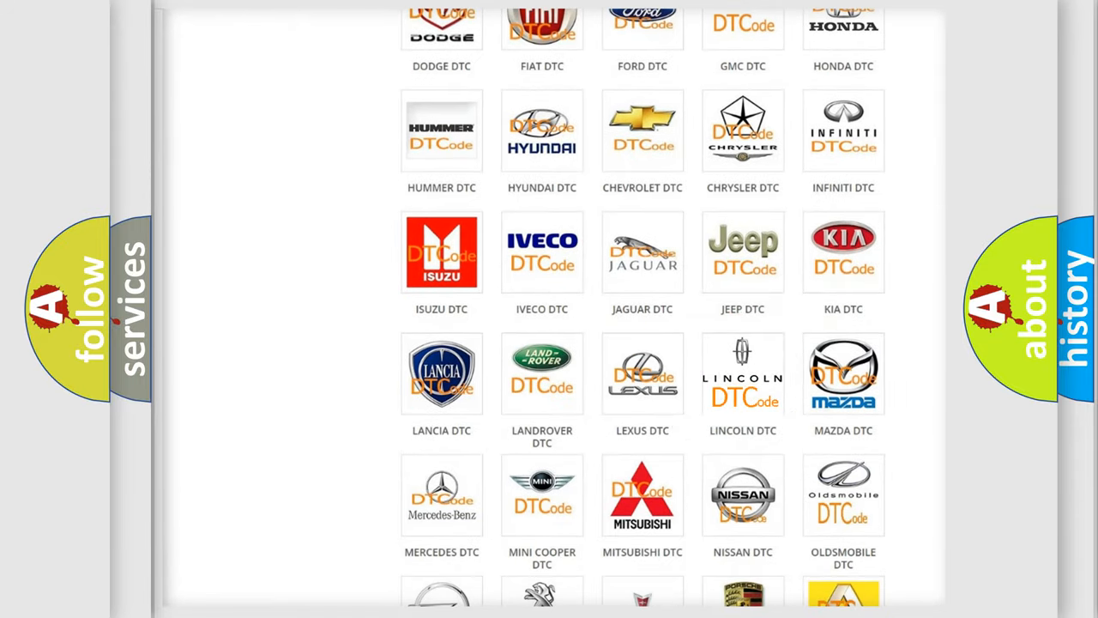
{"action": "left_click", "coordinate": [742, 373]}
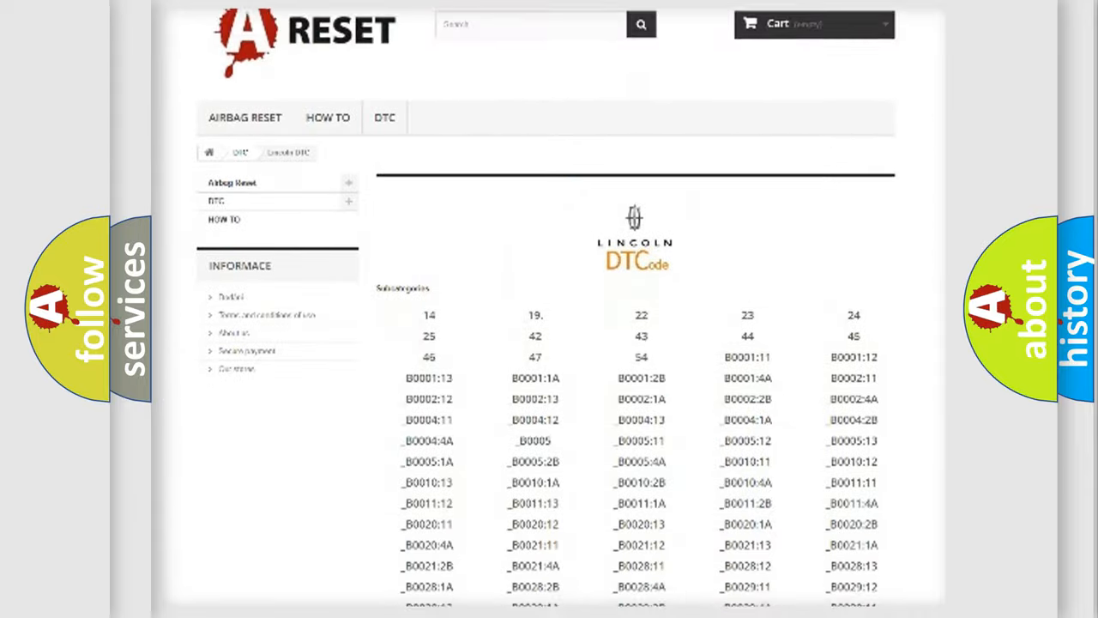
{"action": "scroll", "scroll_direction": "down", "scroll_amount": 3}
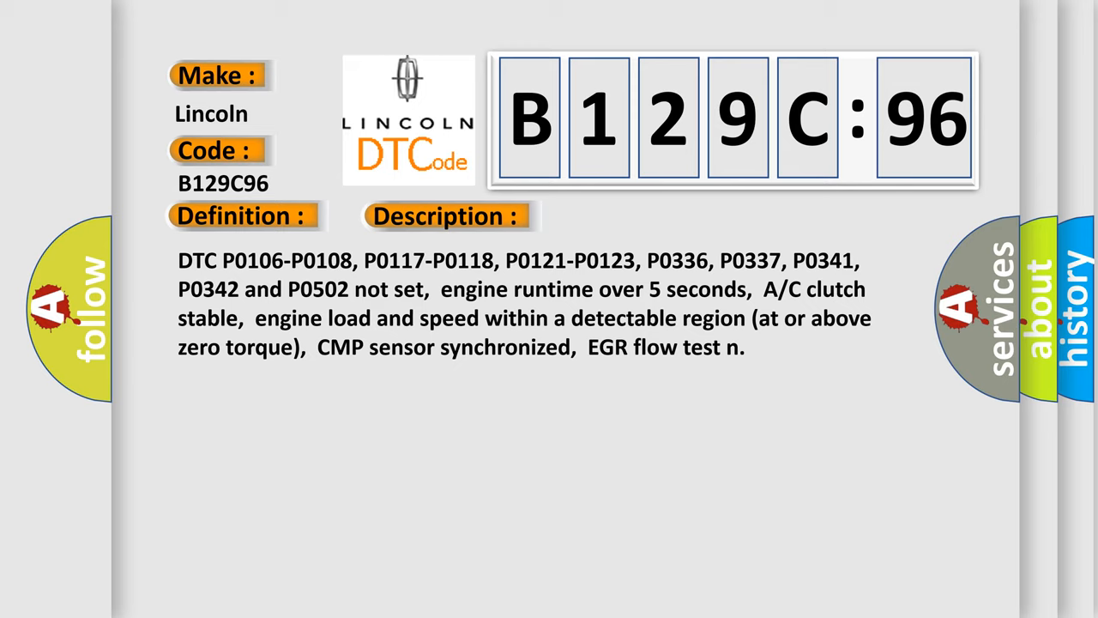
Step: Show the Cause tab of the B129C96 card, listing air leaks, CKP/CMP and fuel faults
{"action": "left_click", "coordinate": [630, 215]}
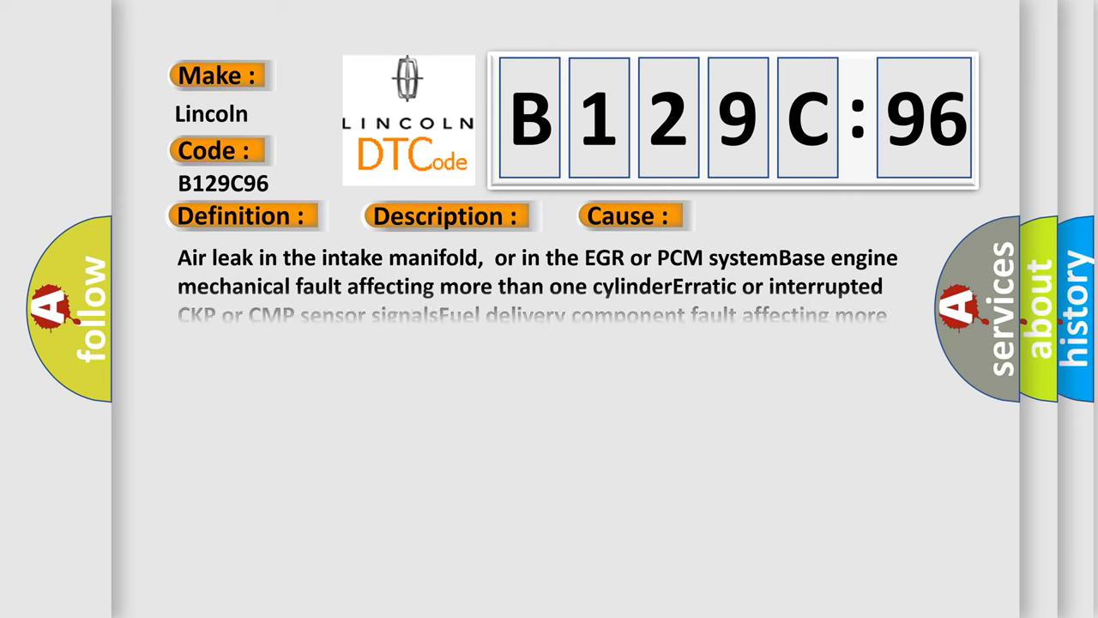